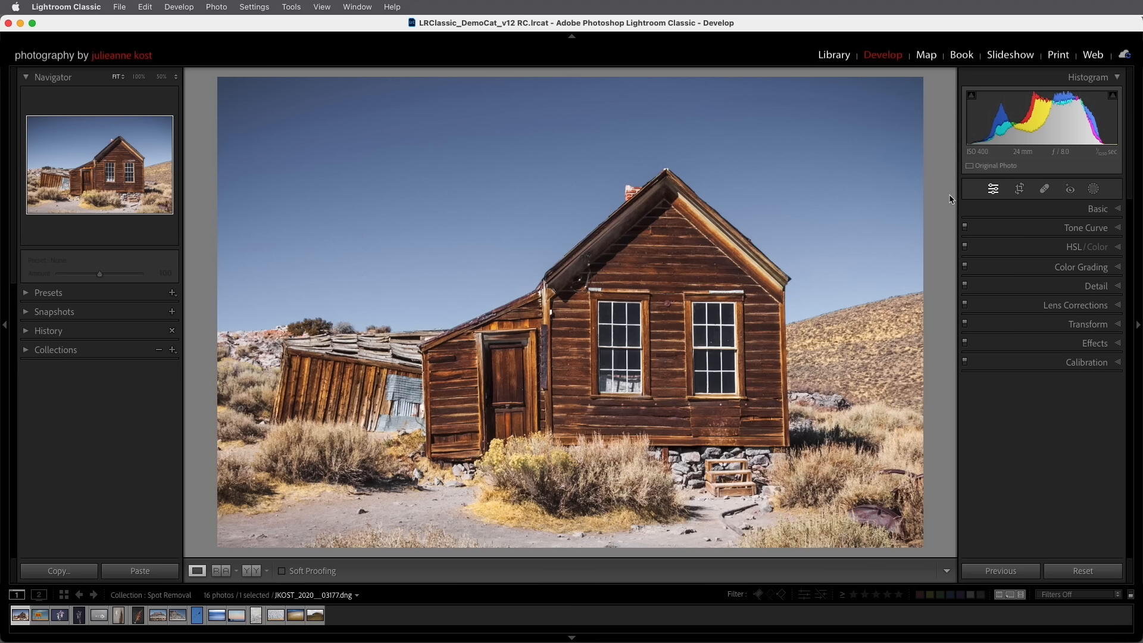
# - Select the Spot Removal tool for the wooden cabin photo
pyautogui.click(1043, 189)
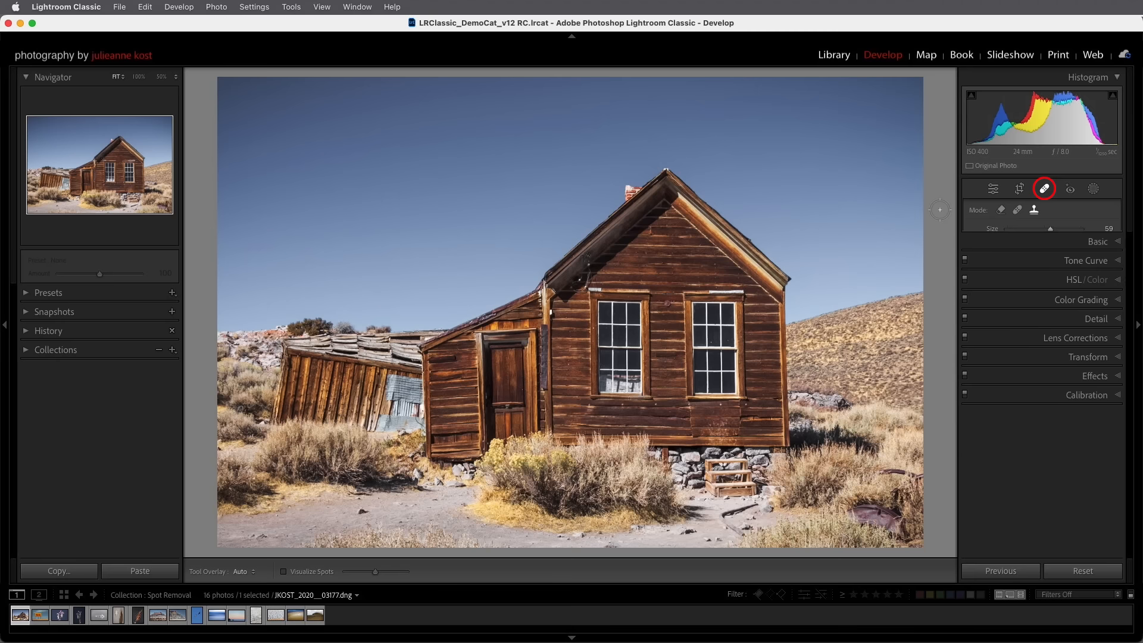
# - Expand the spot removal options and compare the Clone and Heal modes
pyautogui.click(1044, 189)
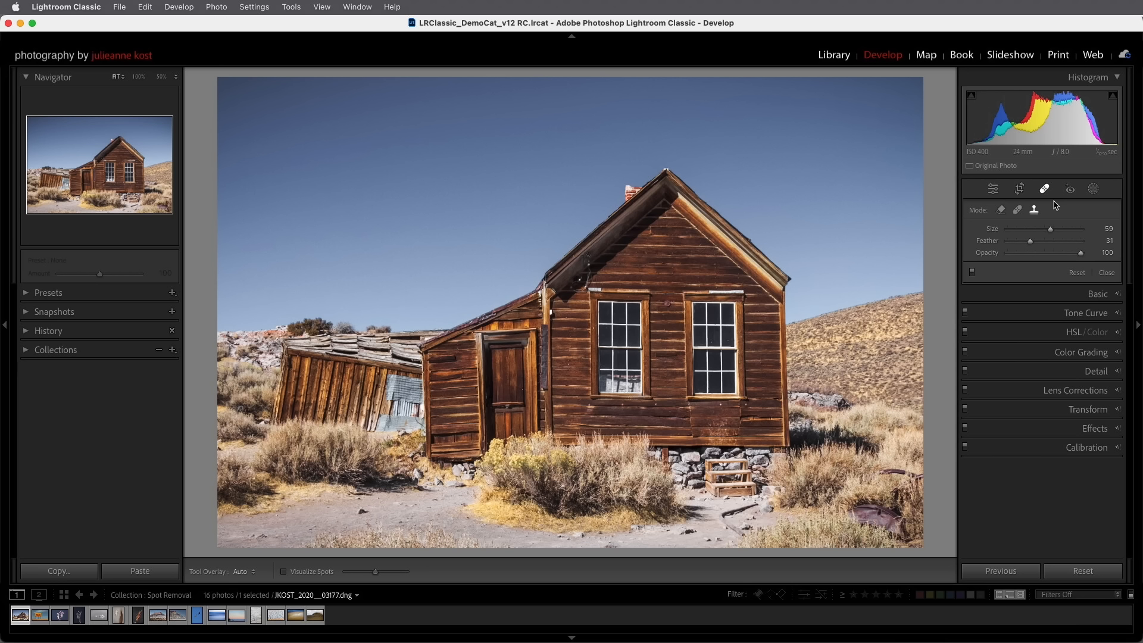
pyautogui.click(1033, 209)
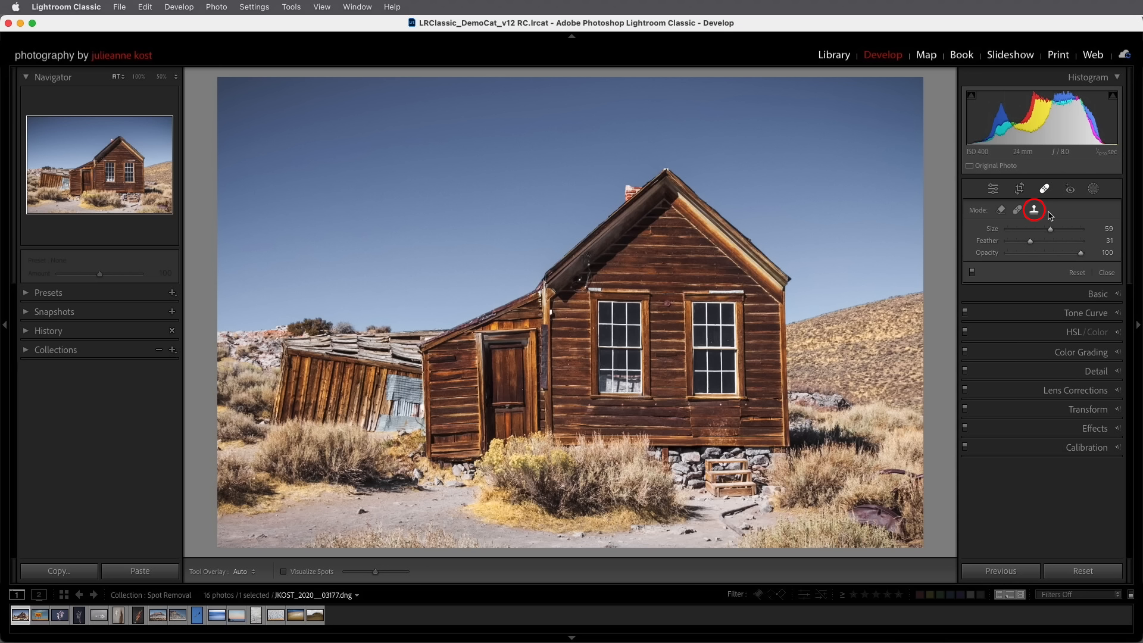
pyautogui.click(1017, 210)
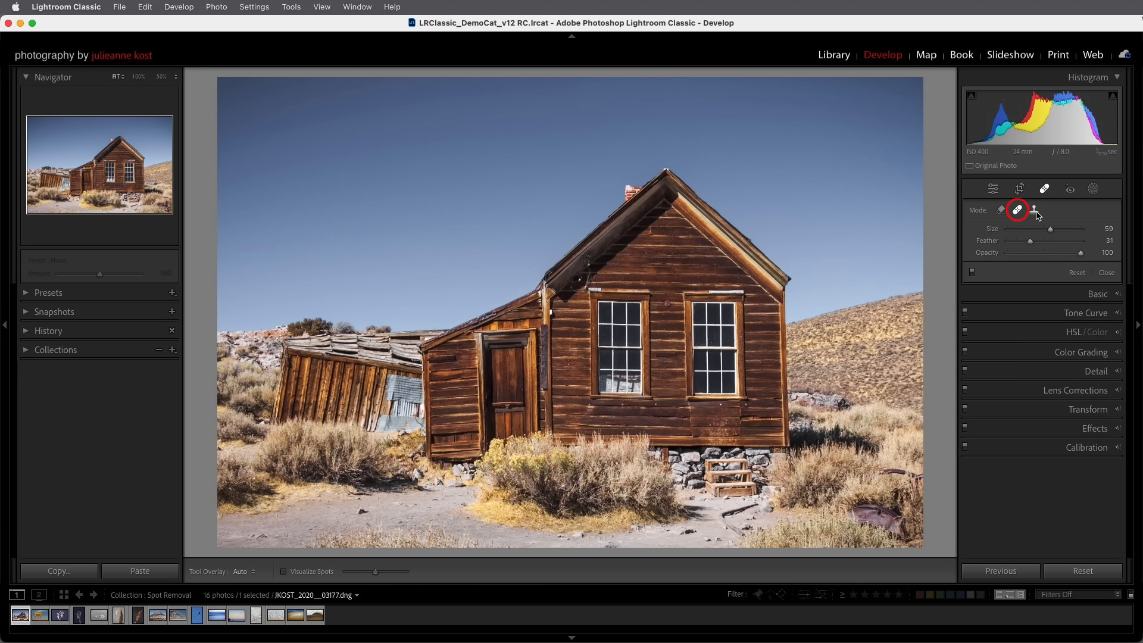
pyautogui.moveTo(1061, 216)
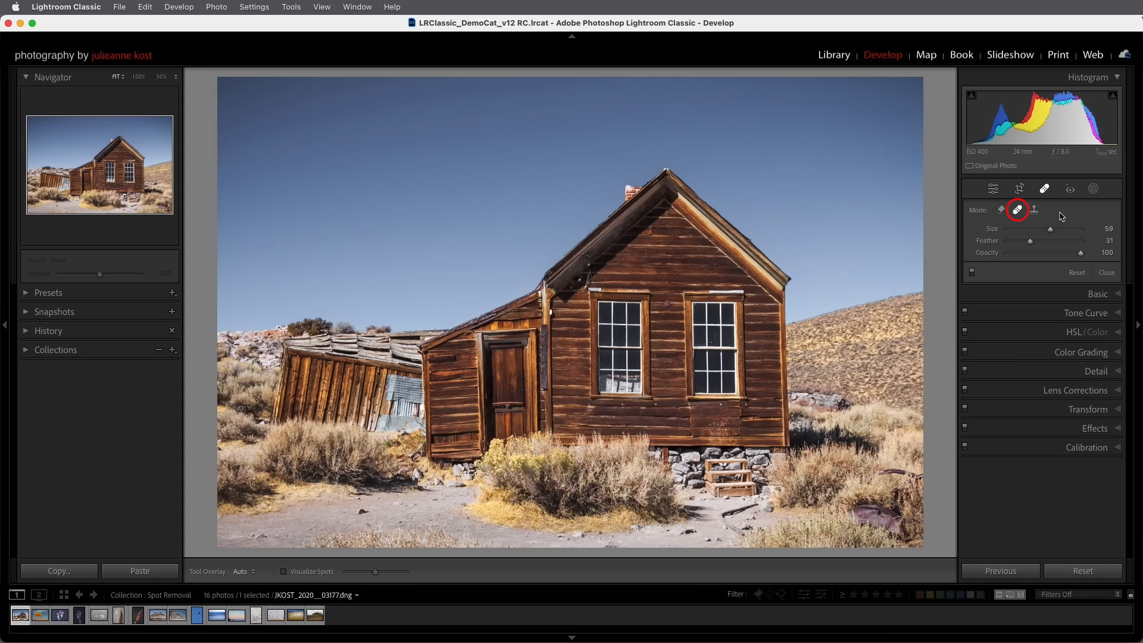
pyautogui.click(1000, 210)
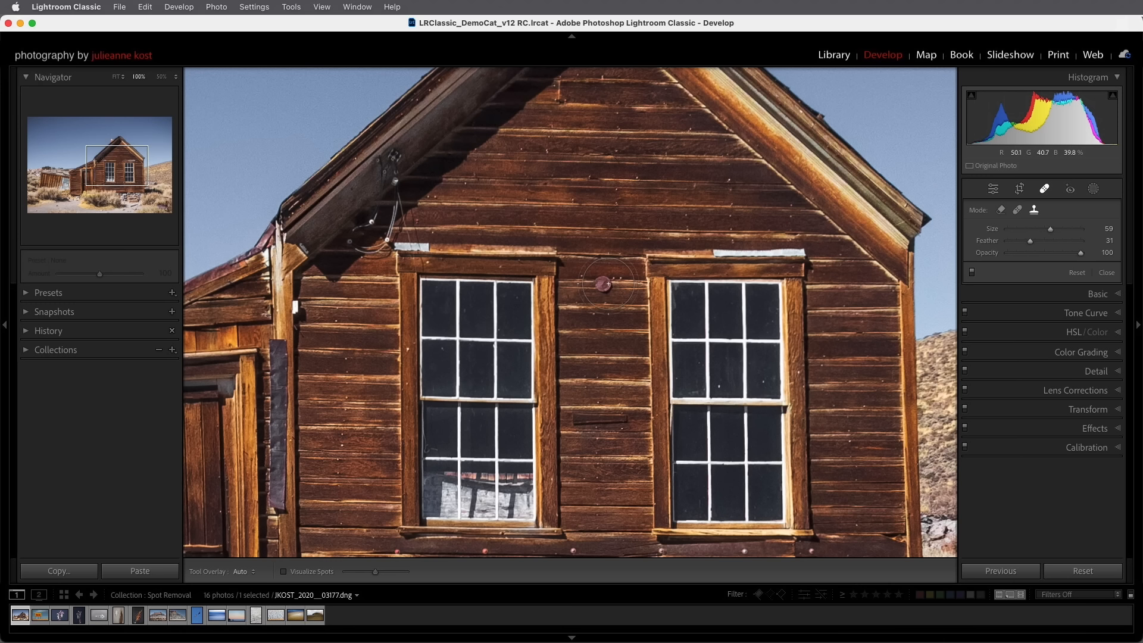
# - Resize the brush and paint out the red metal disk between the windows
pyautogui.moveTo(1030, 240); pyautogui.dragTo(1043, 240)
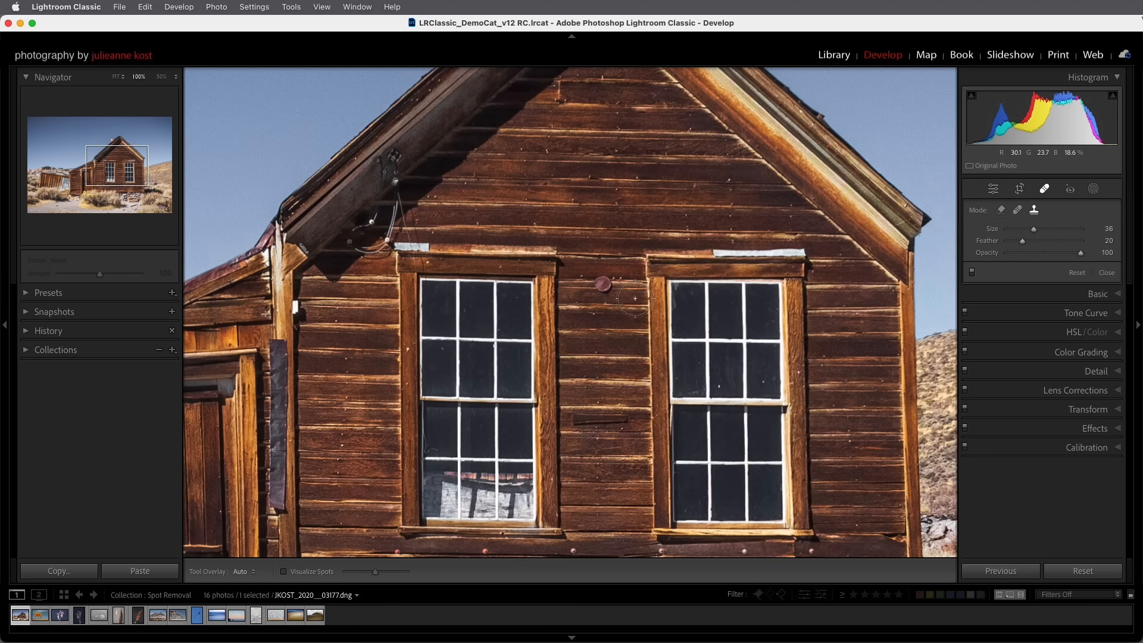
pyautogui.moveTo(634, 298); pyautogui.dragTo(812, 318)
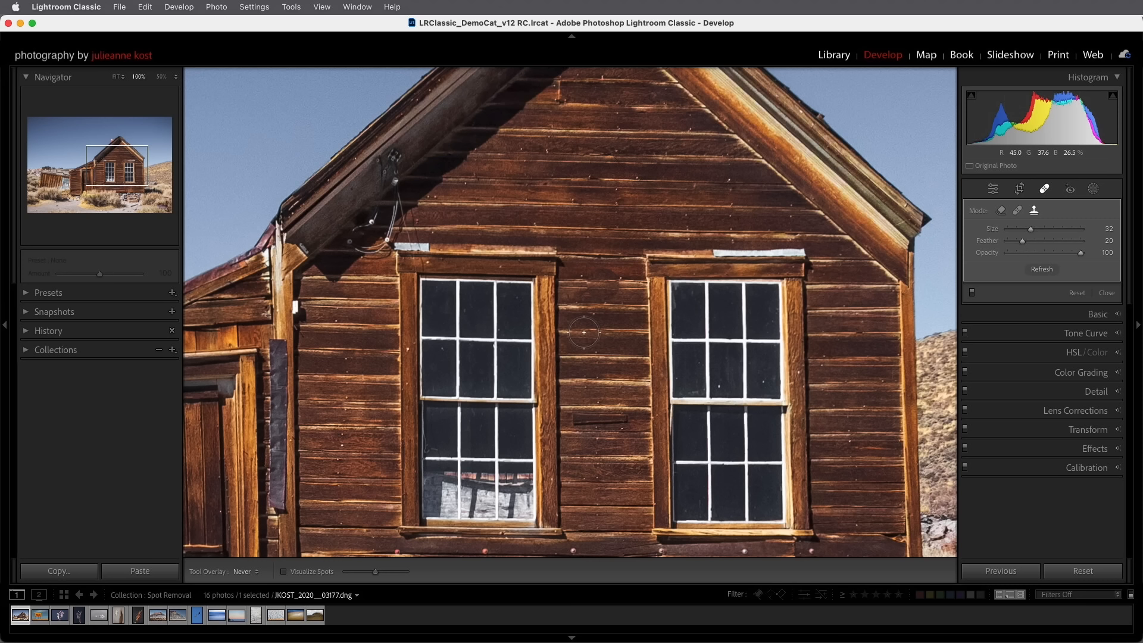
# - Adjust the spot removal brush to size 46 and feather 67
pyautogui.moveTo(1021, 241); pyautogui.dragTo(1033, 241)
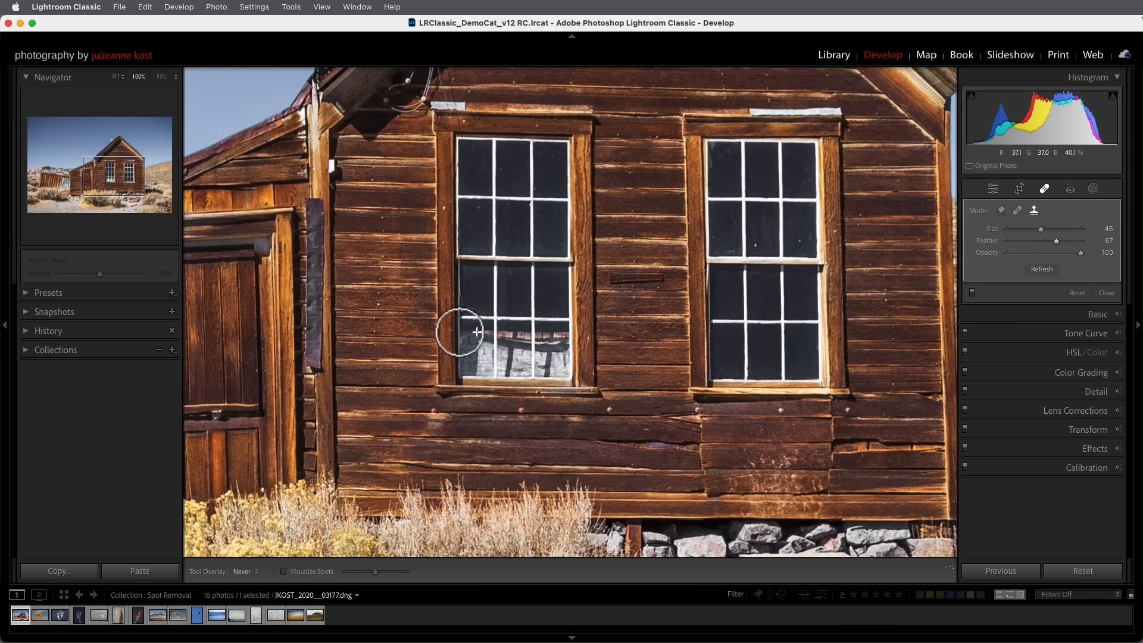
# - Paint over the reflection in the left window's lower panes and adjust the sampled source
pyautogui.moveTo(459, 332); pyautogui.dragTo(519, 363)
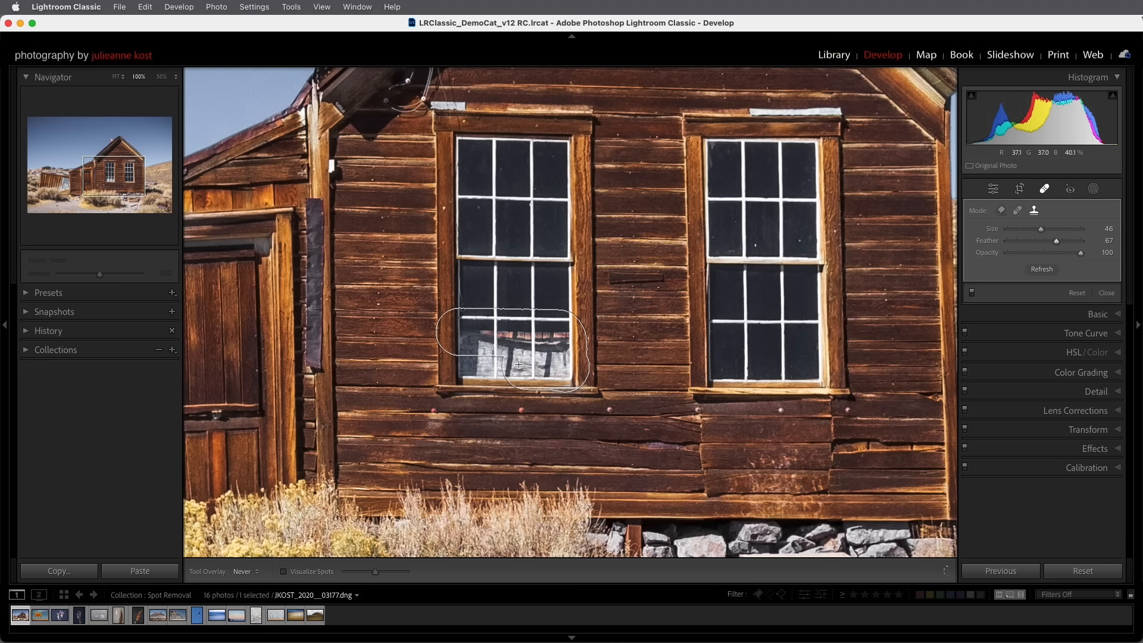
pyautogui.click(517, 353)
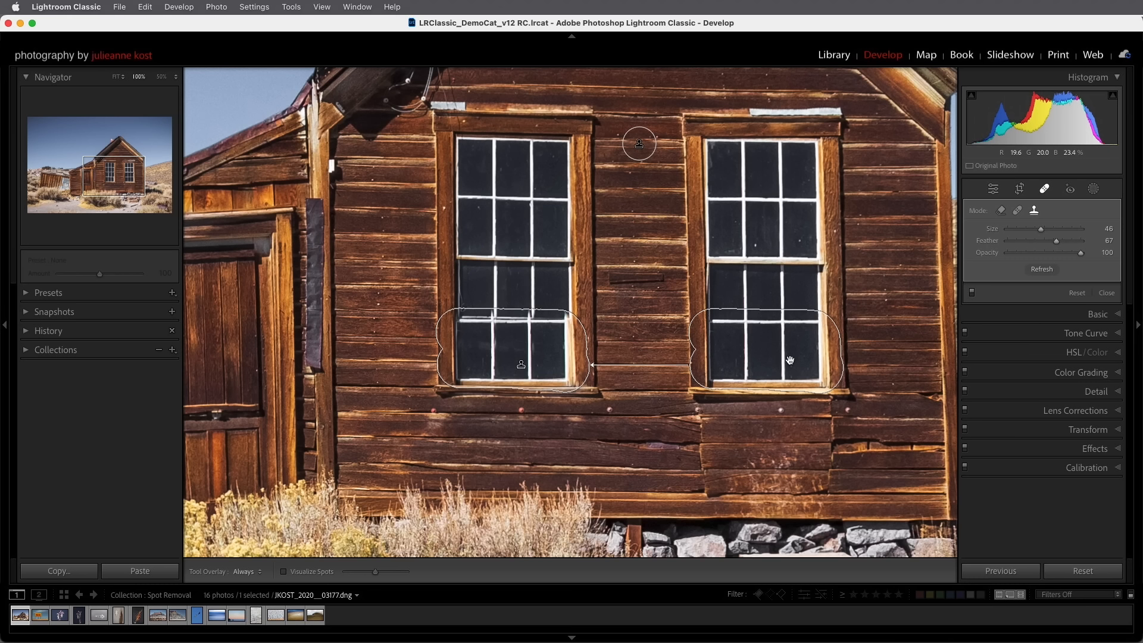
pyautogui.click(243, 570)
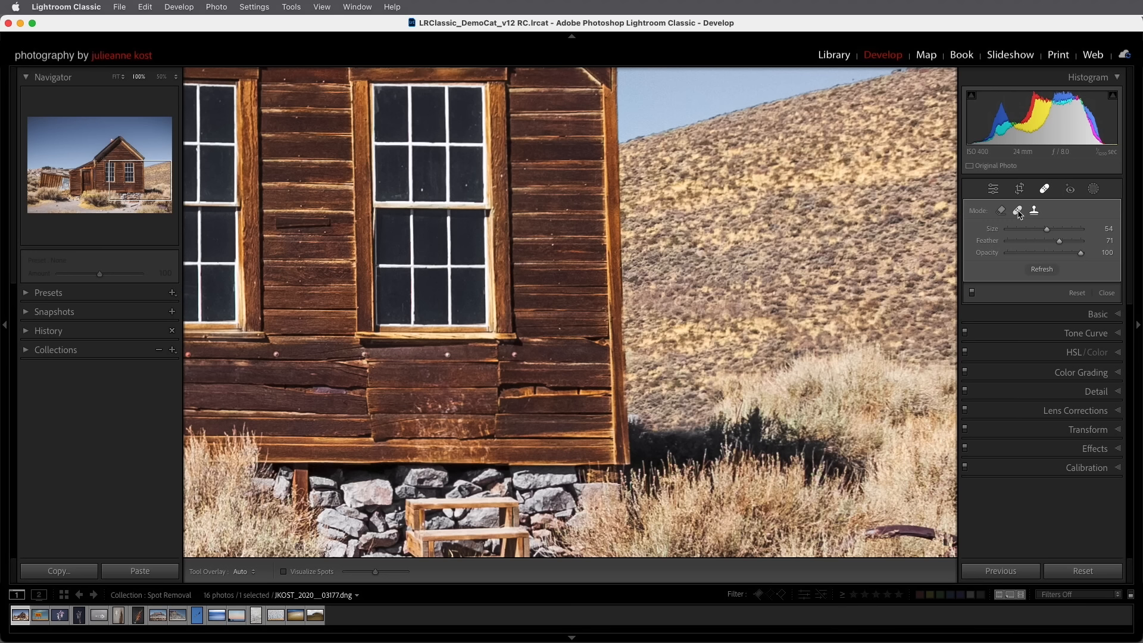
# - Switch the repair beside the house corner to Heal and resample its source
pyautogui.click(1041, 269)
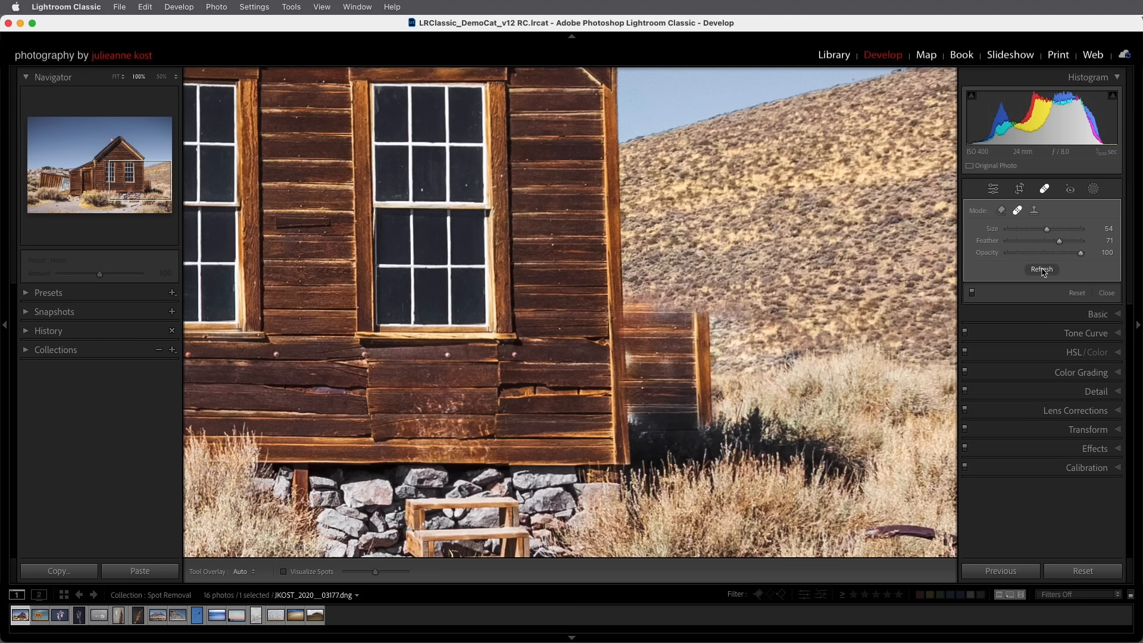
pyautogui.click(1041, 270)
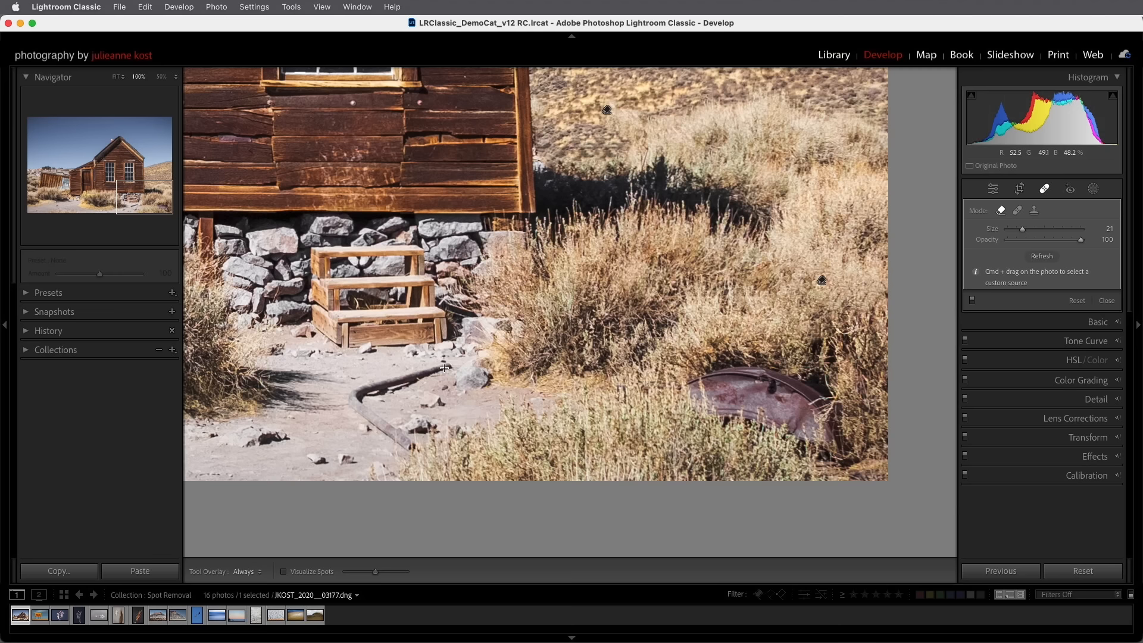
# - Paint out the curved rusty pipe lying in the dirt before the steps
pyautogui.moveTo(441, 367); pyautogui.dragTo(363, 428)
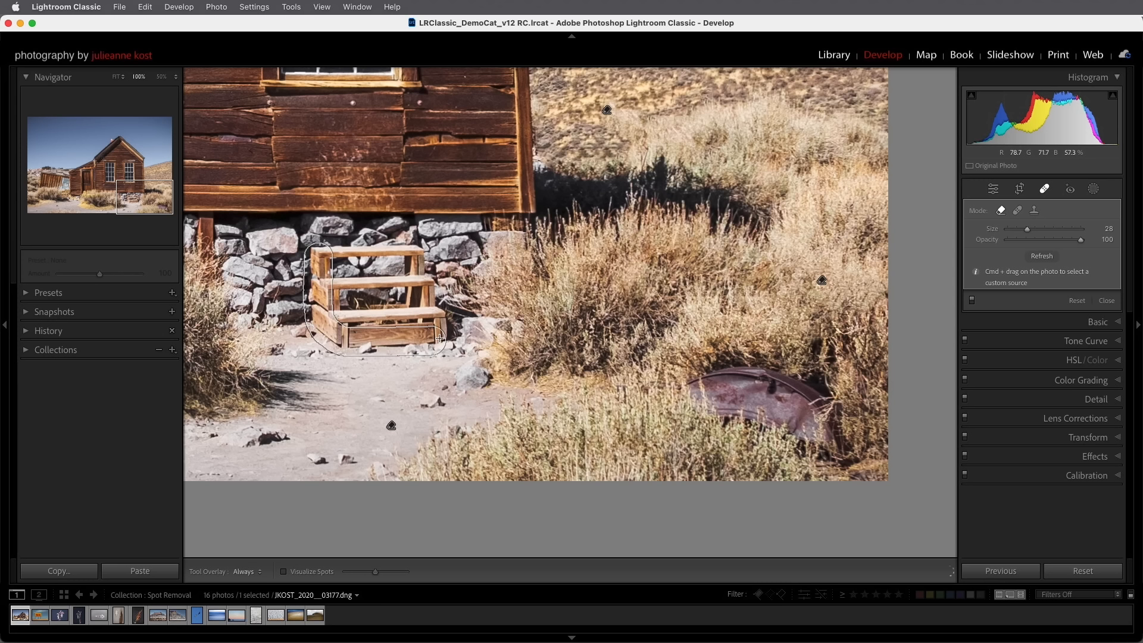
# - Mark the wooden steps in front of the stone foundation for removal
pyautogui.click(379, 299)
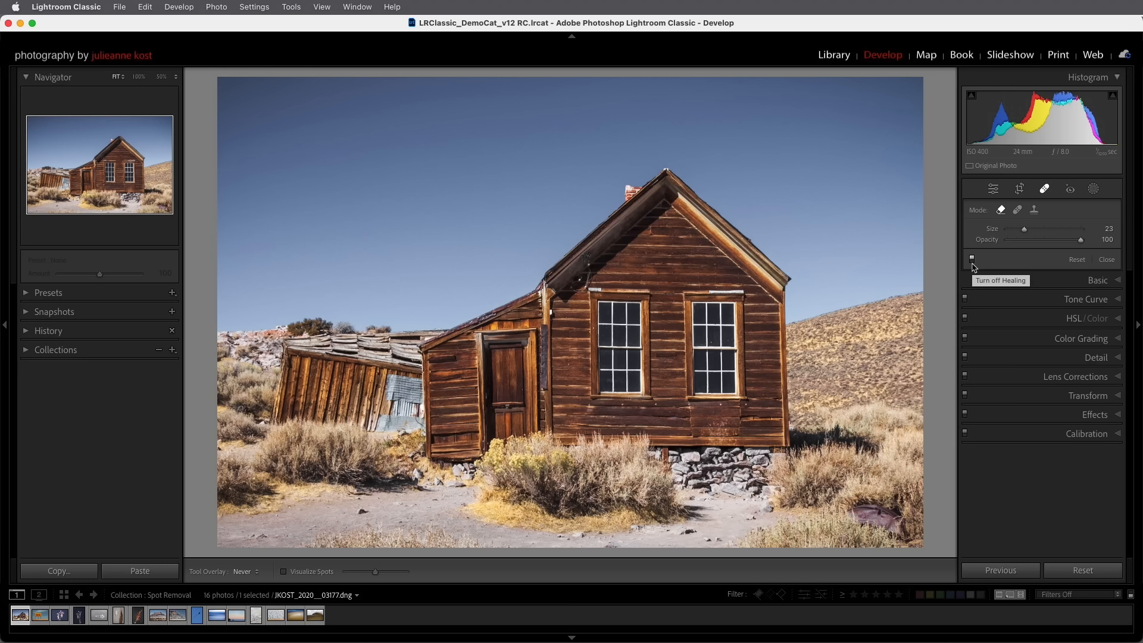
# - Toggle the spot removals off to compare the cabin photo with the original
pyautogui.click(40, 614)
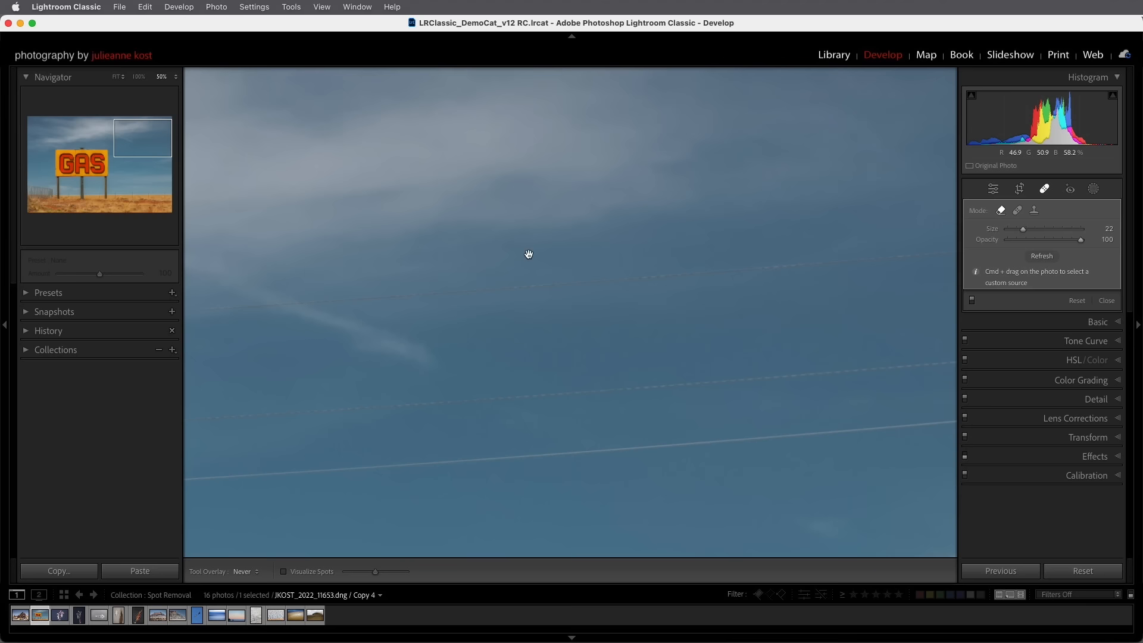
# - Zoom out to view the whole GAS sign photo and its sky wires
pyautogui.click(59, 614)
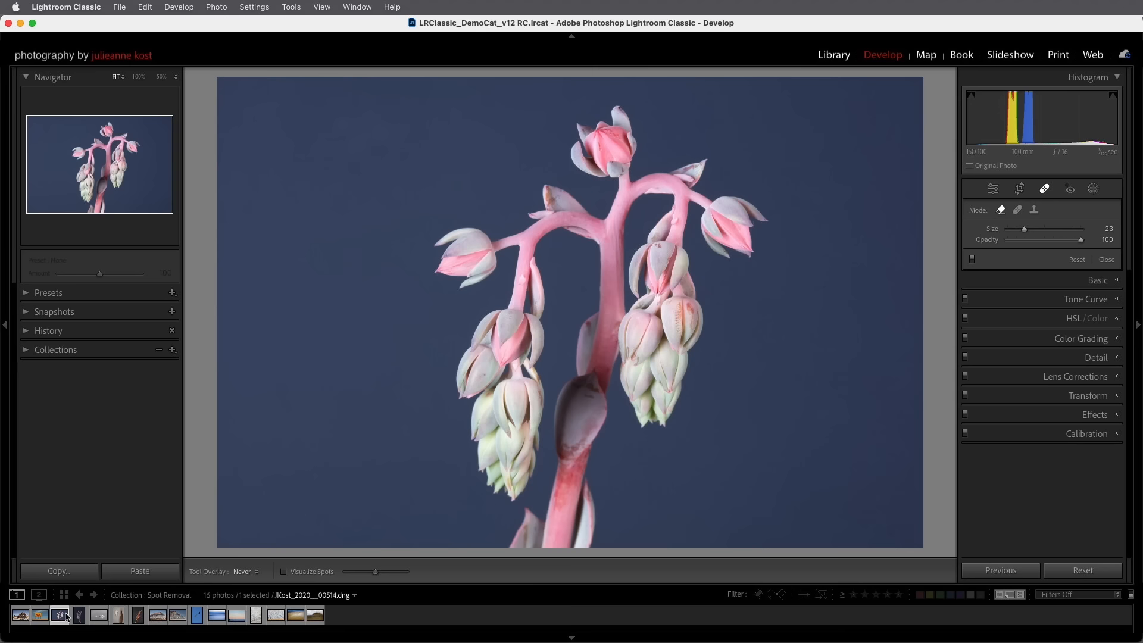
# - Open the pink succulent photo and raise Visualize Spots sensitivity to reveal dust spots
pyautogui.click(285, 571)
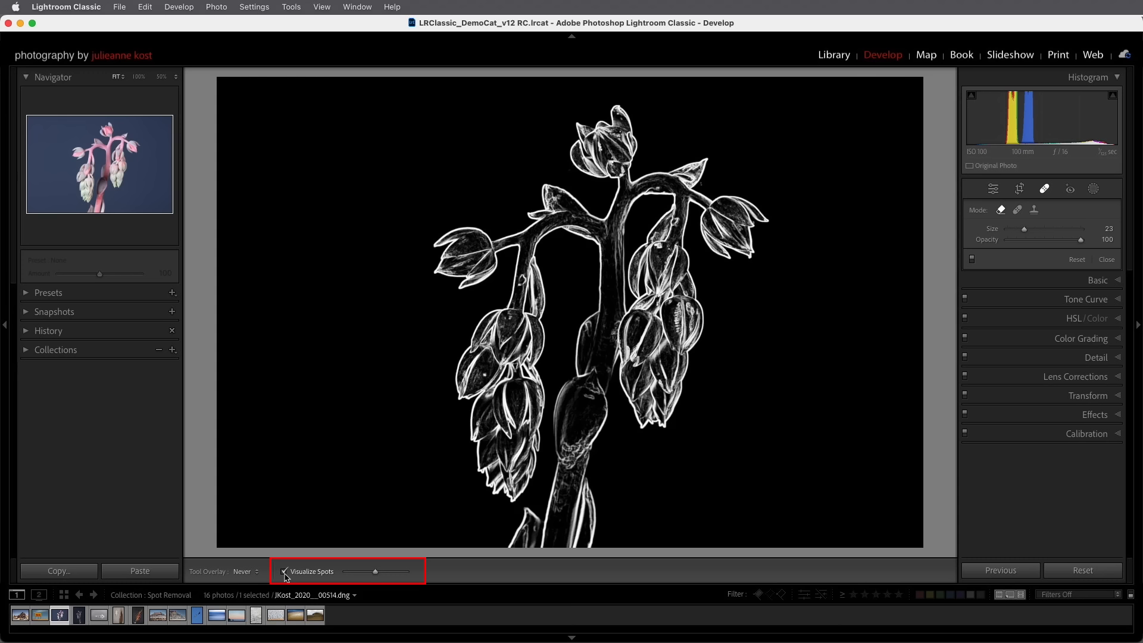
pyautogui.moveTo(374, 570); pyautogui.dragTo(405, 571)
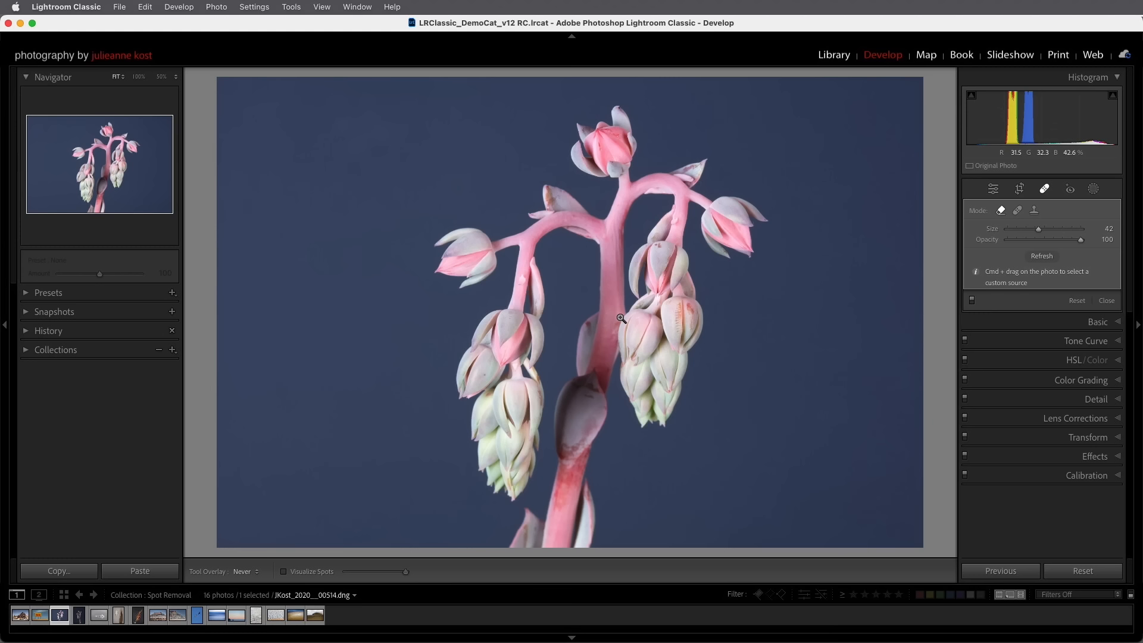
# - Heal a dust spot beside the flower stem, then copy settings with only Healing checked
pyautogui.click(283, 571)
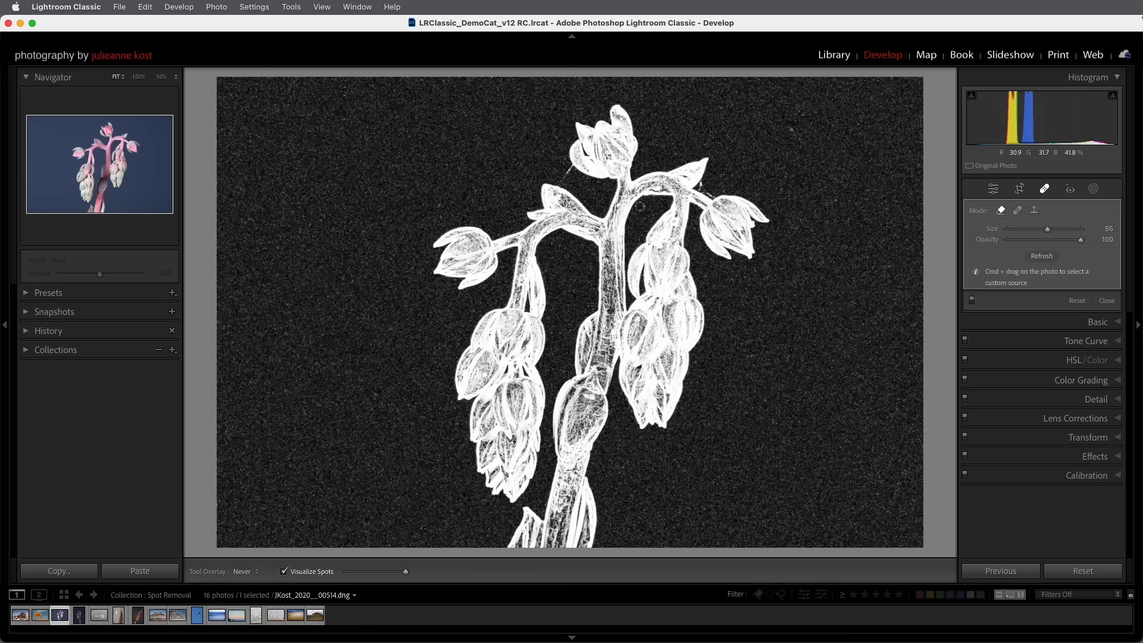
pyautogui.click(58, 571)
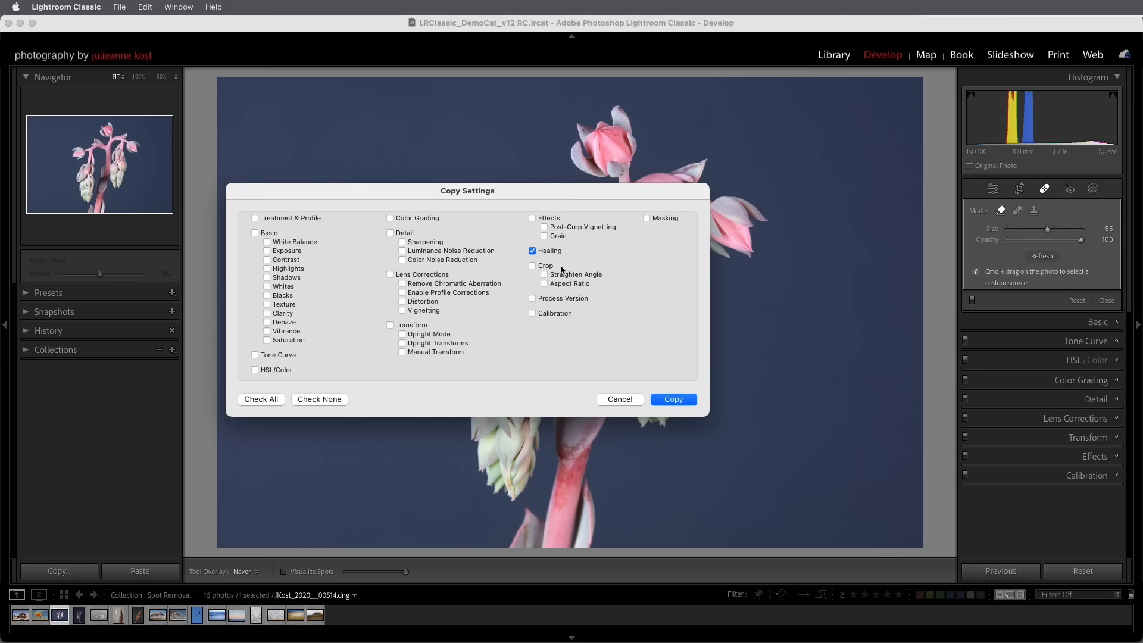